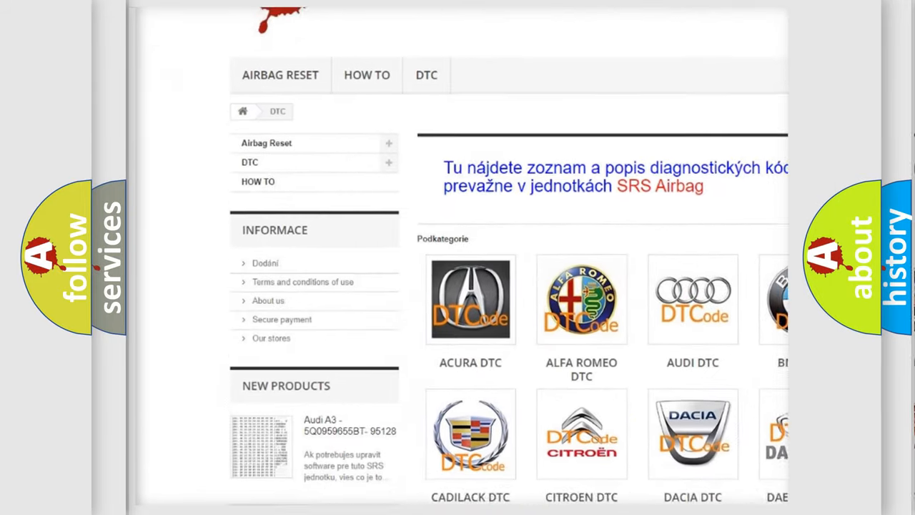
scroll("down", 3)
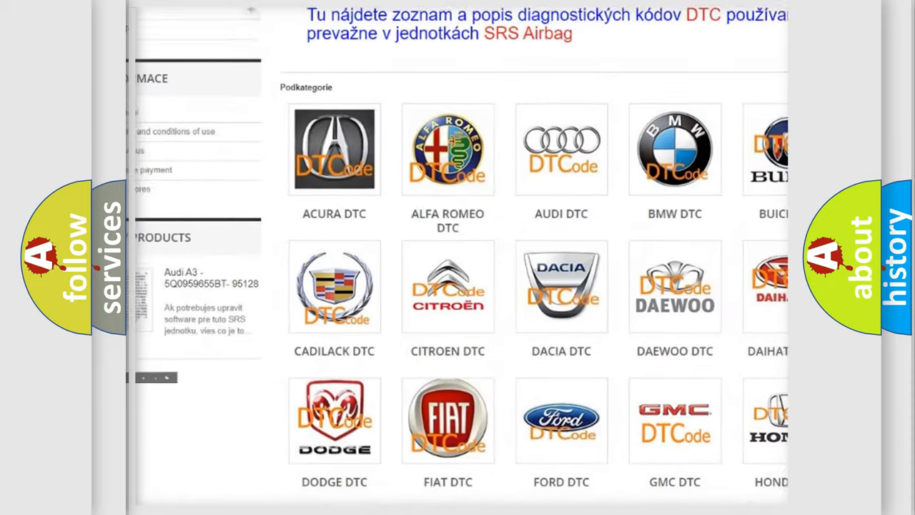
scroll("down", 3)
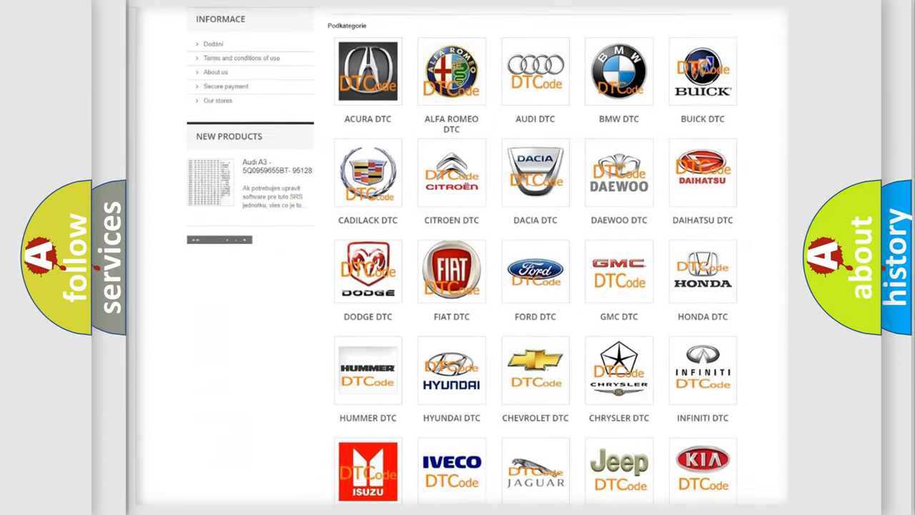
scroll("down", 3)
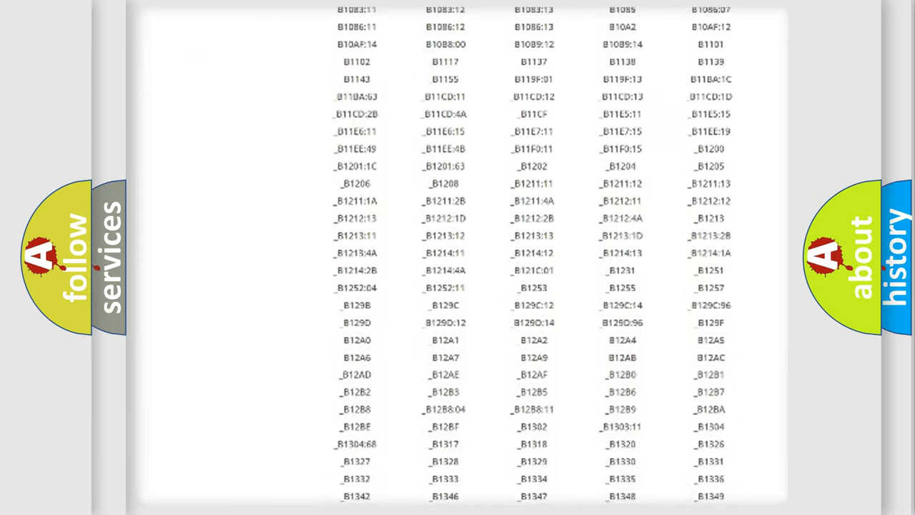
scroll("down", 3)
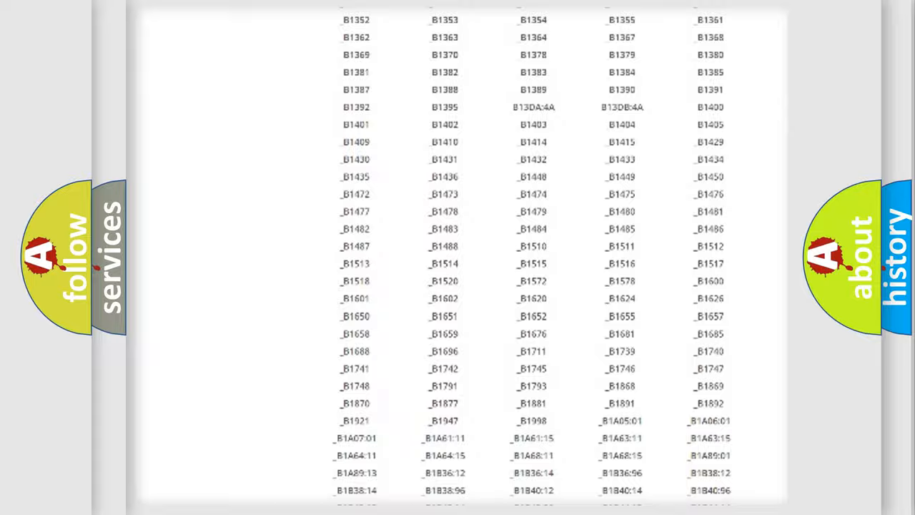